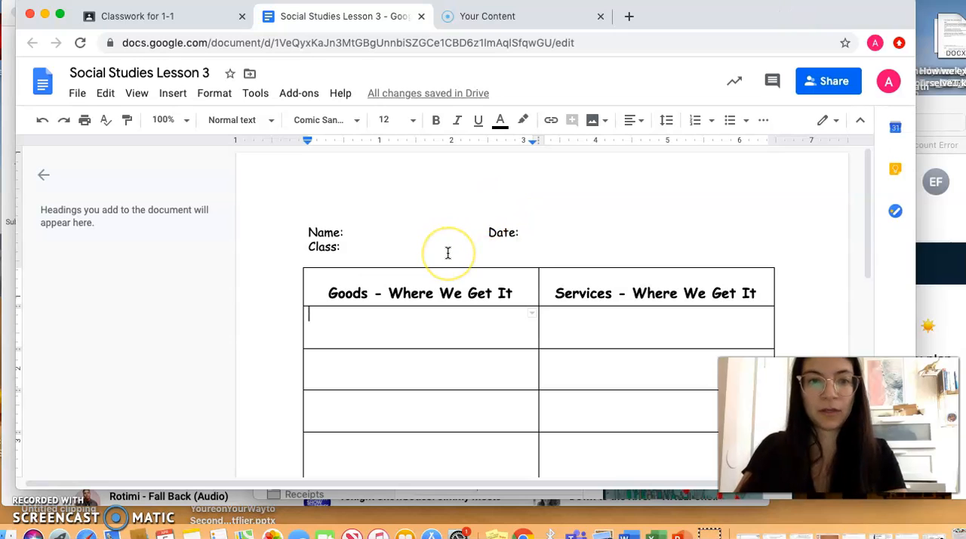
type("Food:")
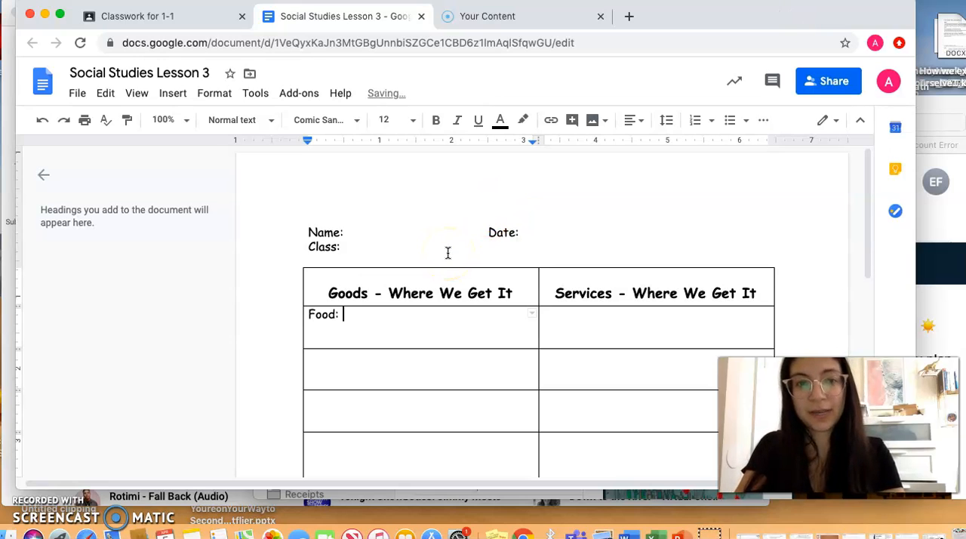
type("Sup")
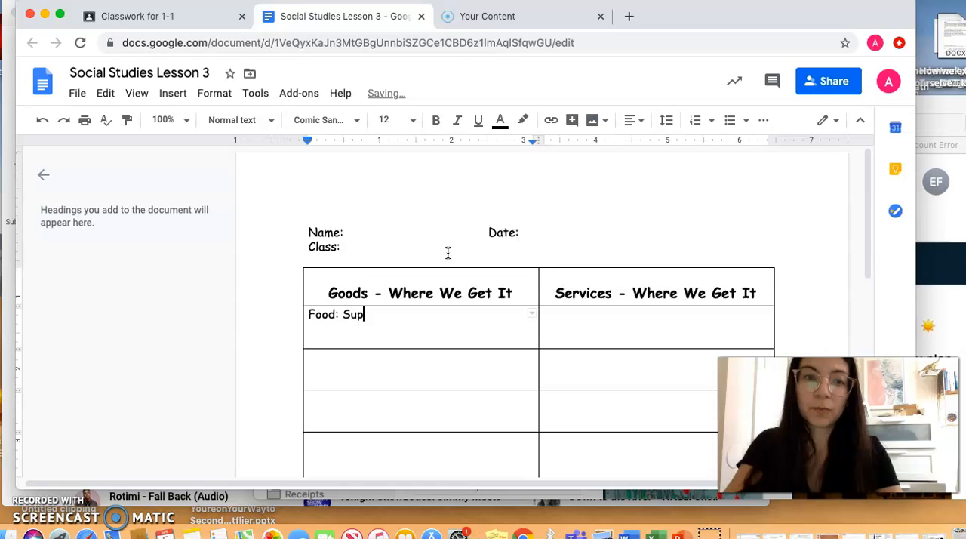
type("ermarkets")
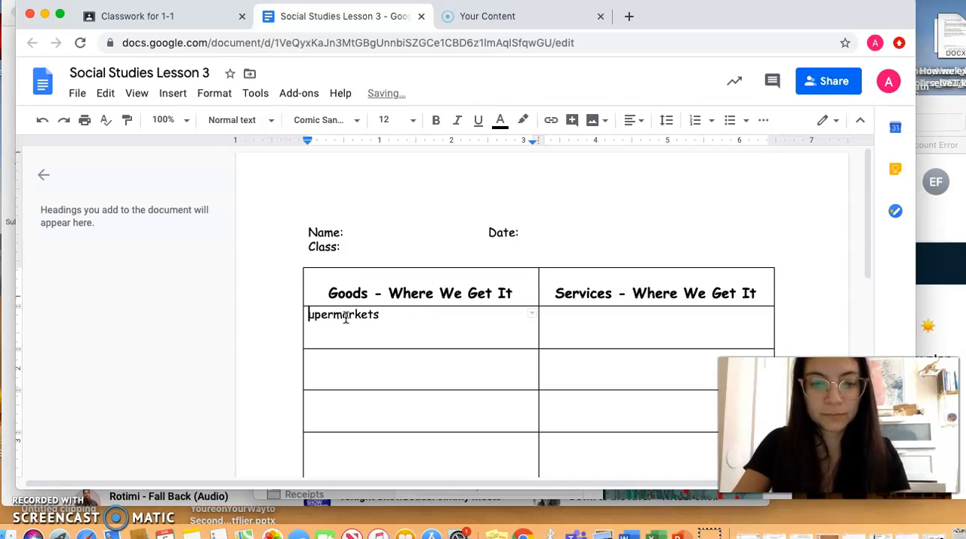
type("A good")
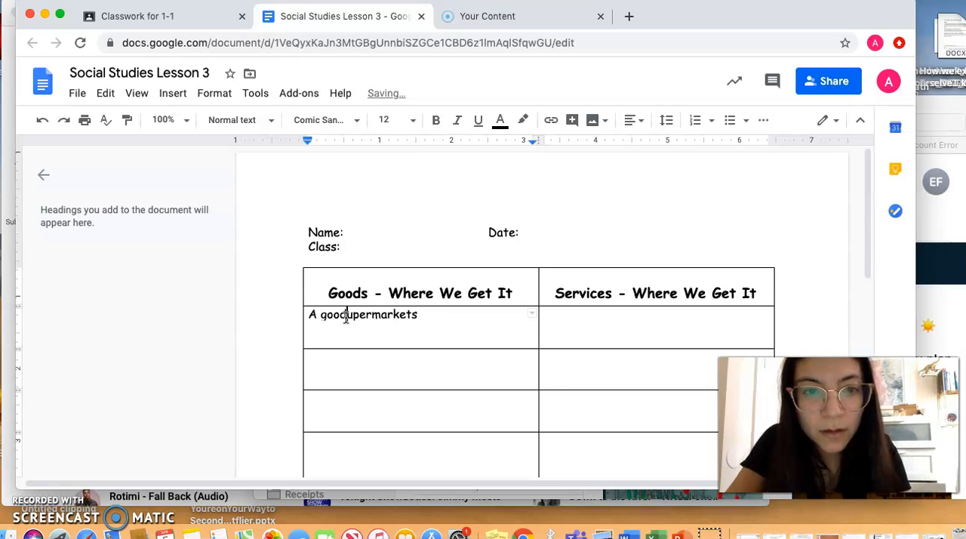
type("you can")
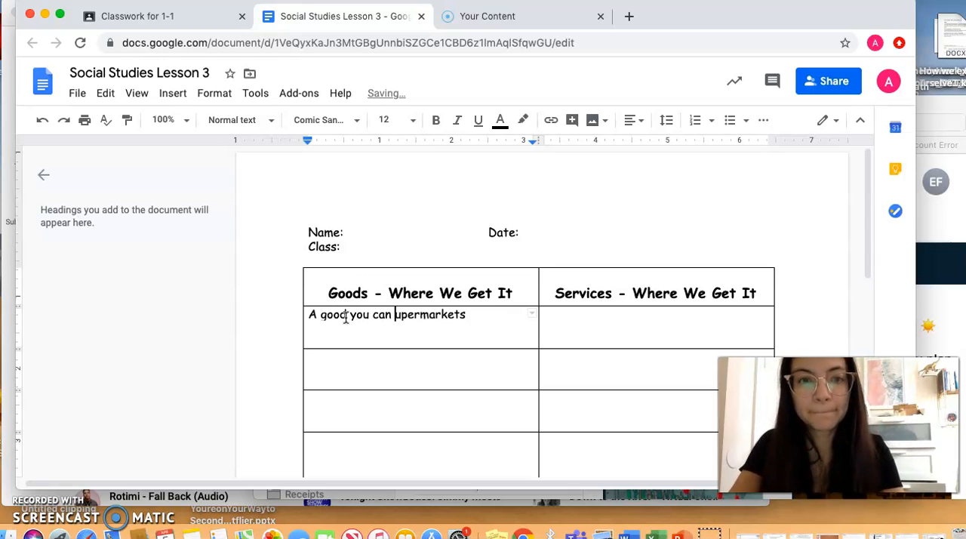
type("buy is food. You get")
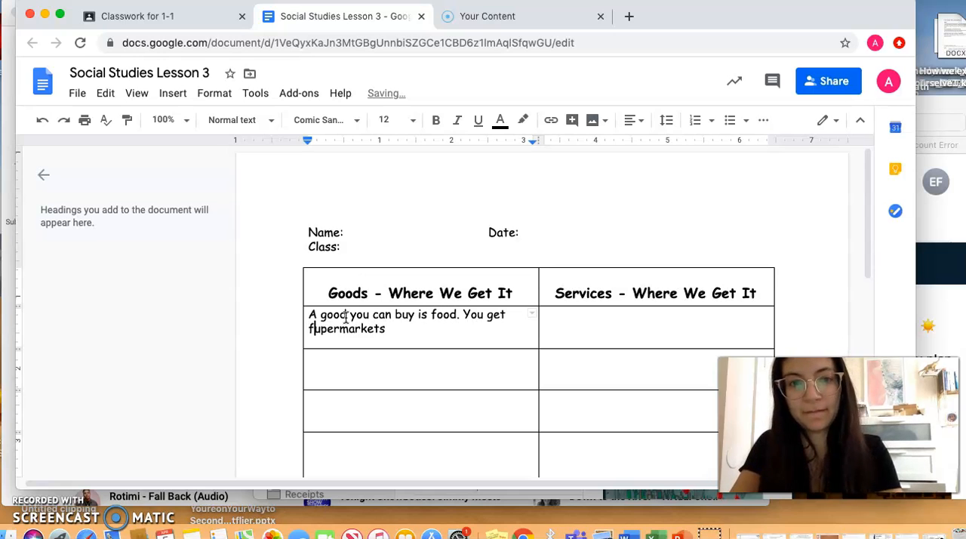
type("food from s")
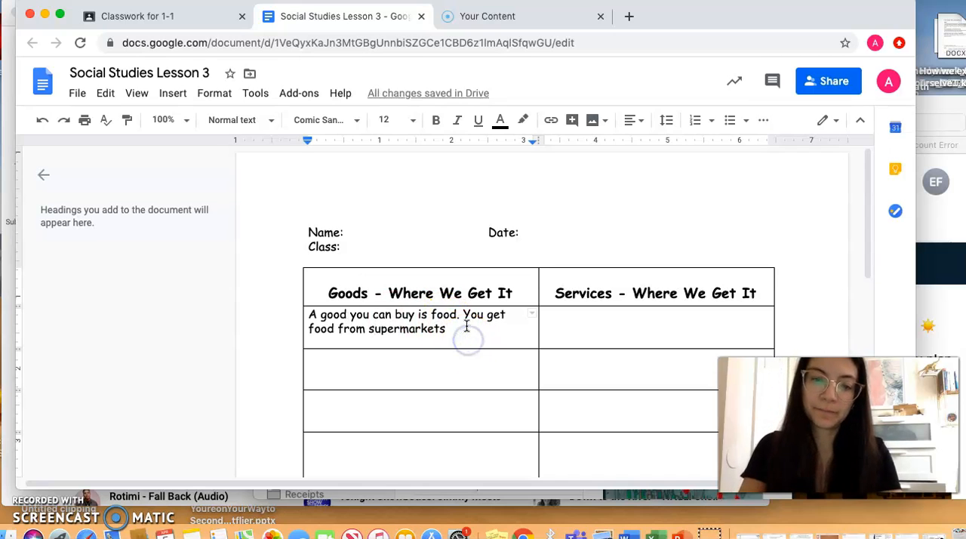
type(", food b")
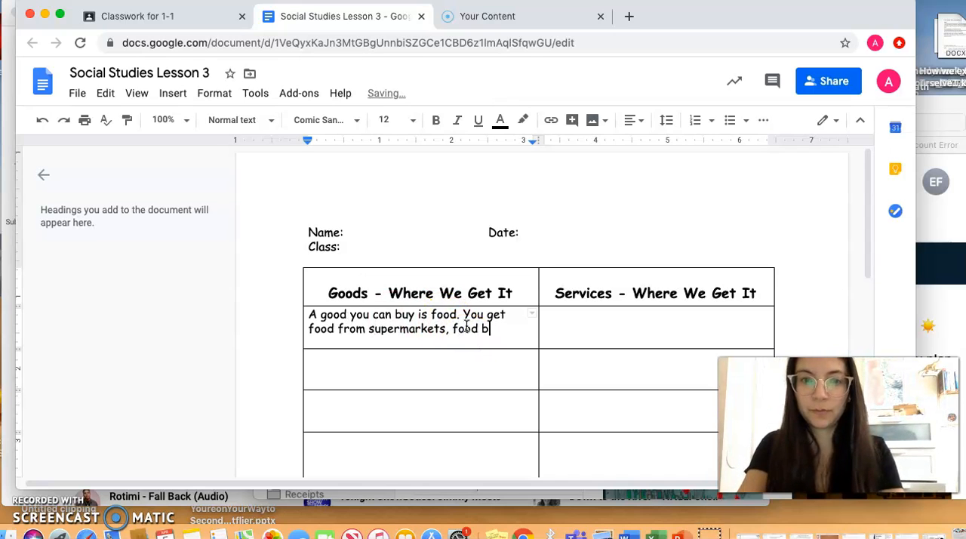
type("ank, su")
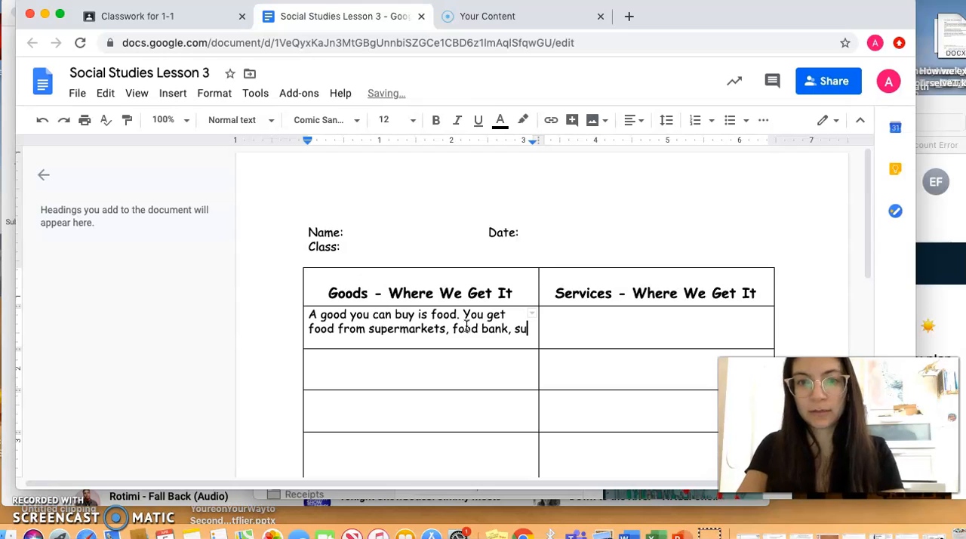
type("res")
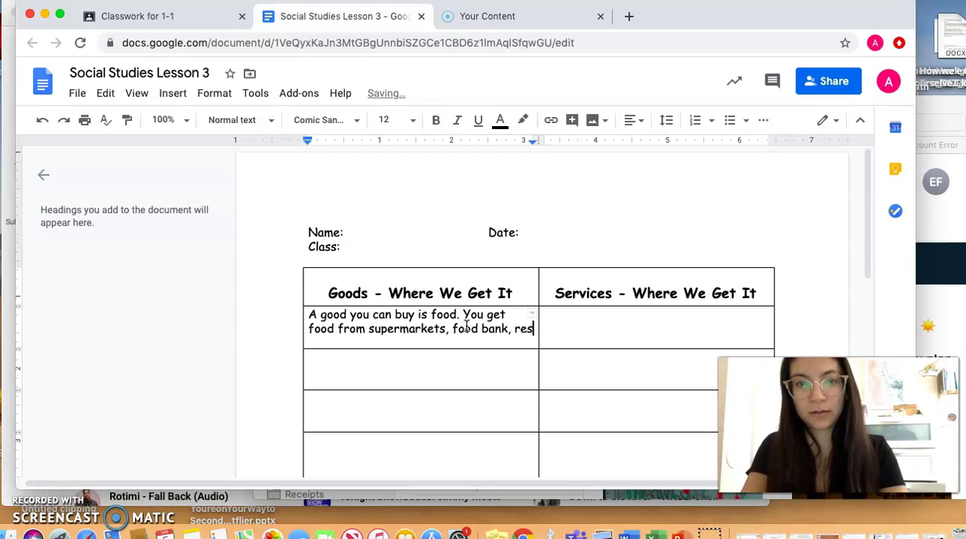
type("restaurants,")
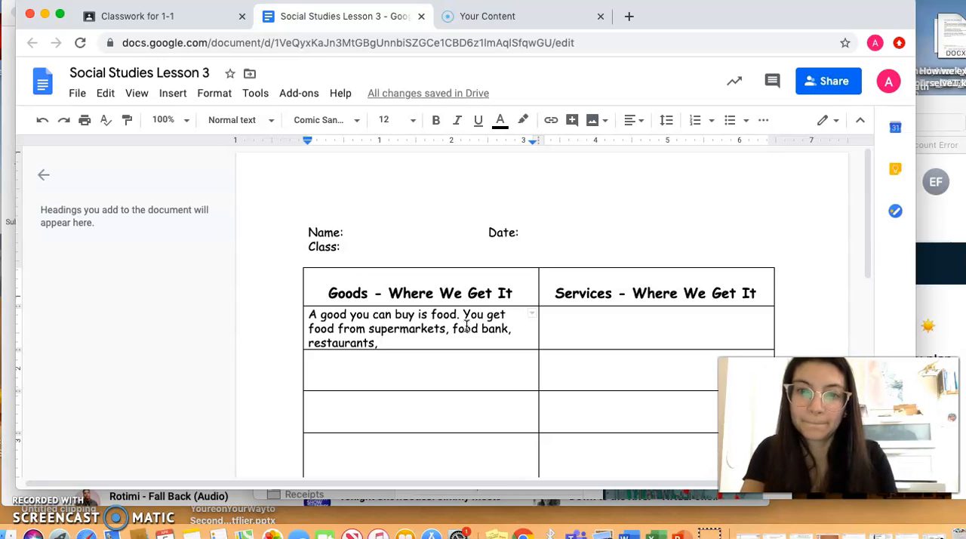
type("and bed")
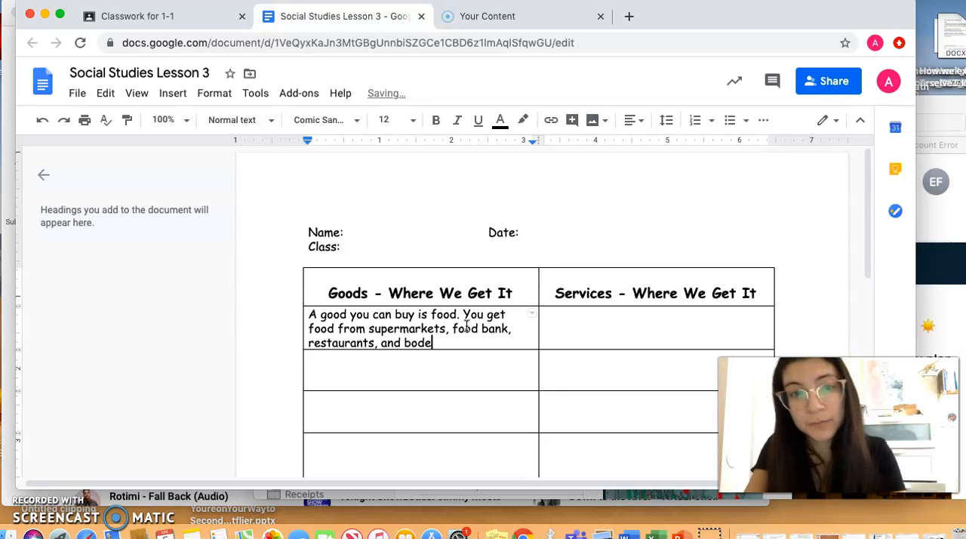
type("gas.")
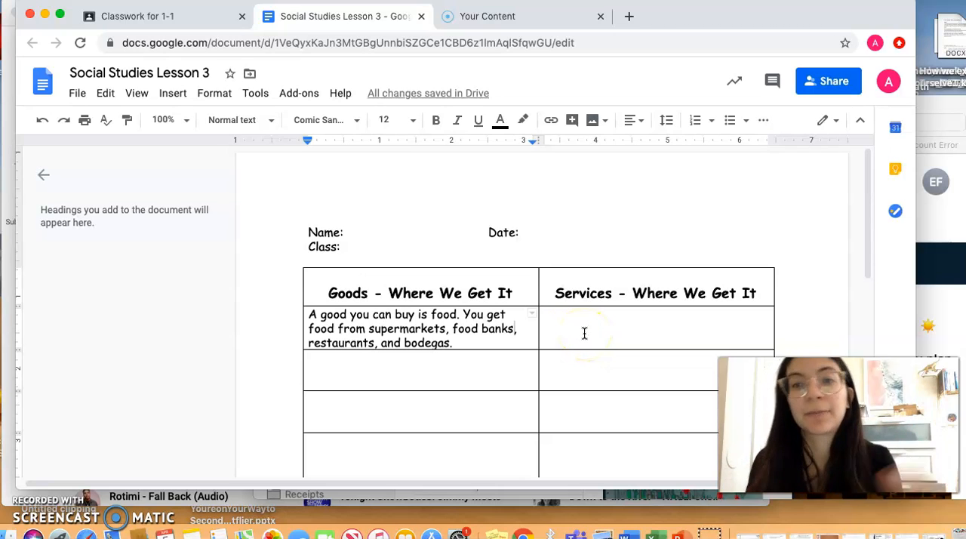
type("sa")
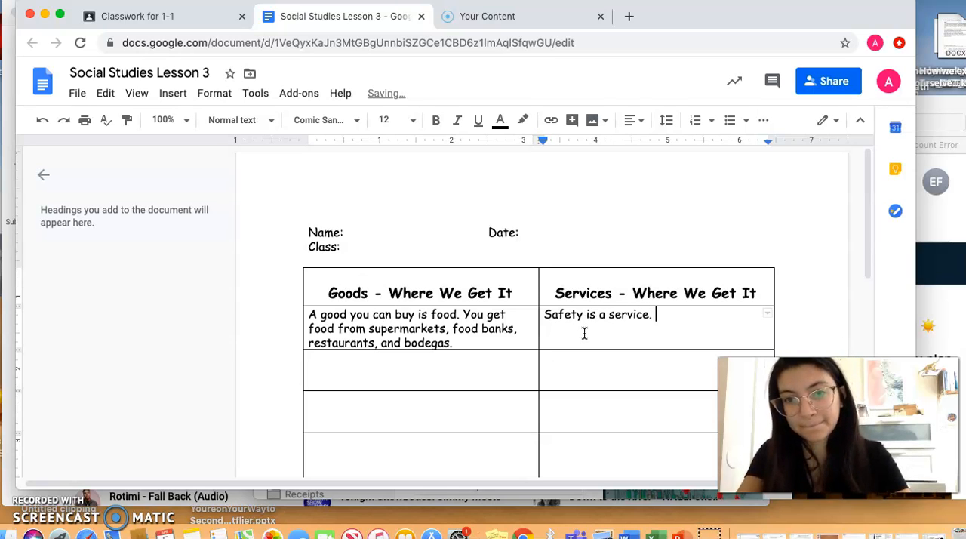
type("Police o")
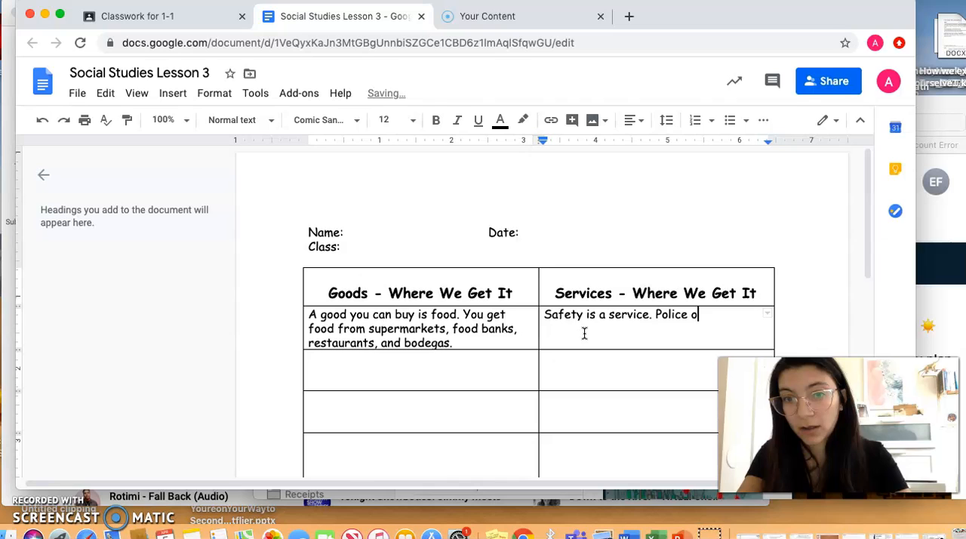
type("fficers")
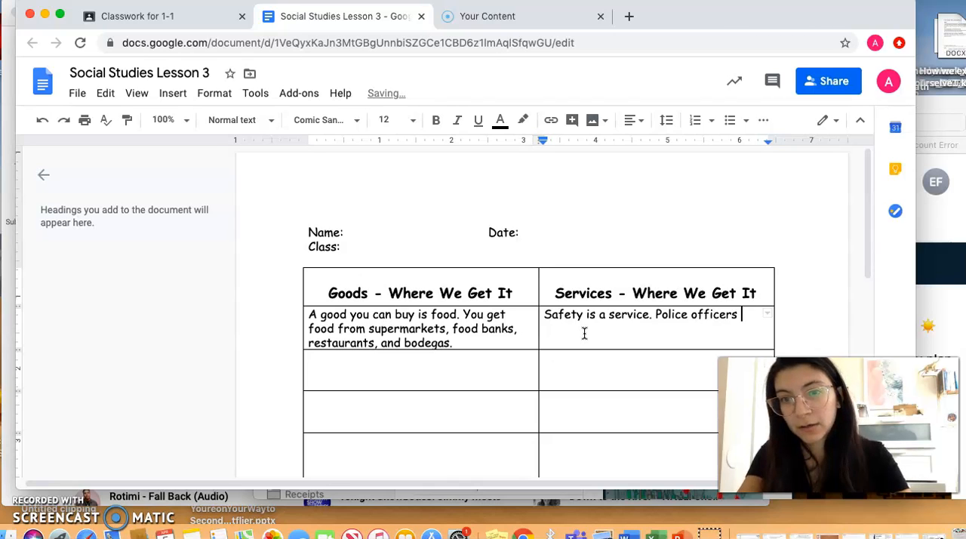
type("pro")
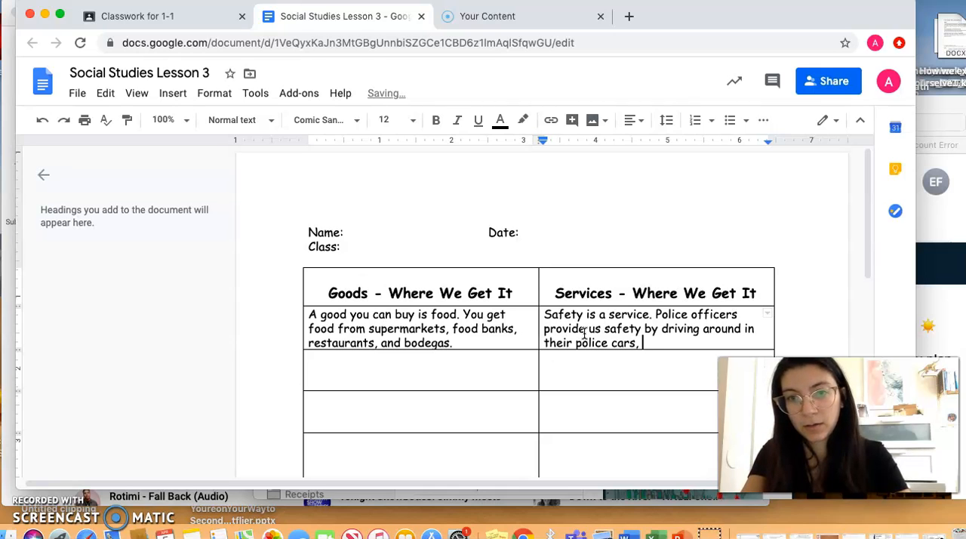
type("walking the neighborhood, an")
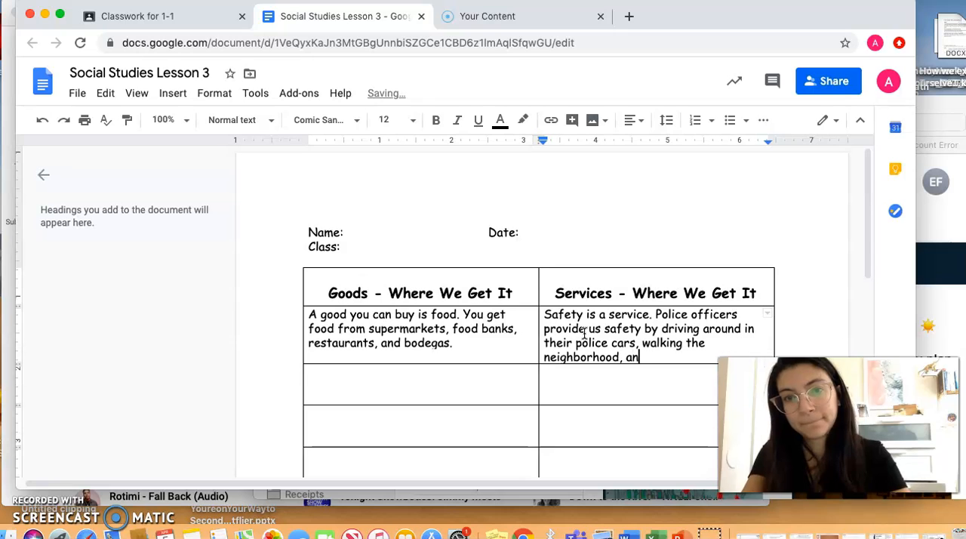
type("d having police d")
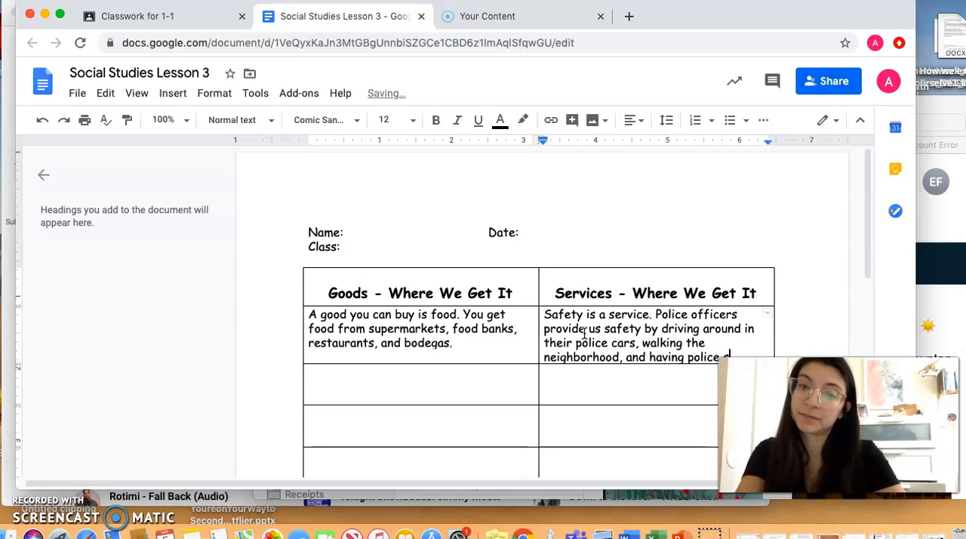
type("stations.")
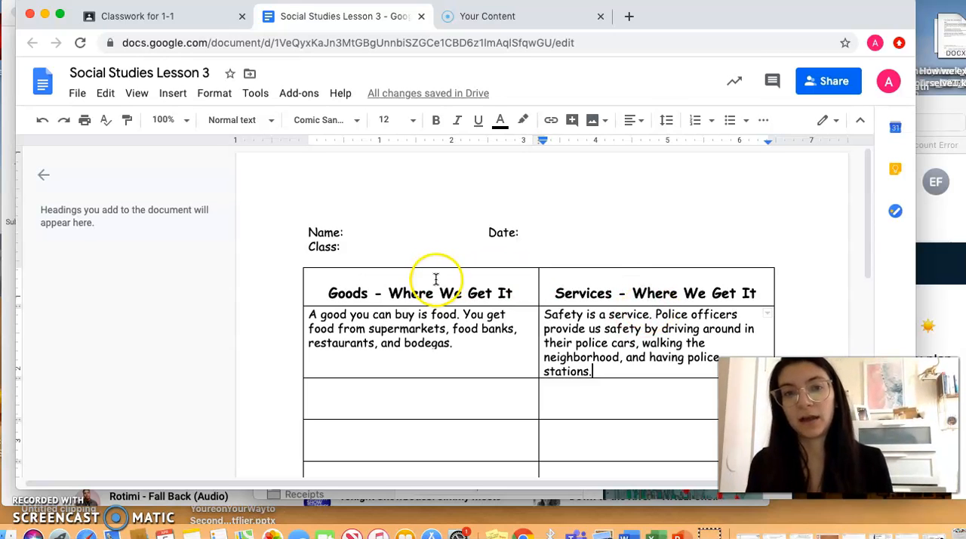
mouse_move(613, 444)
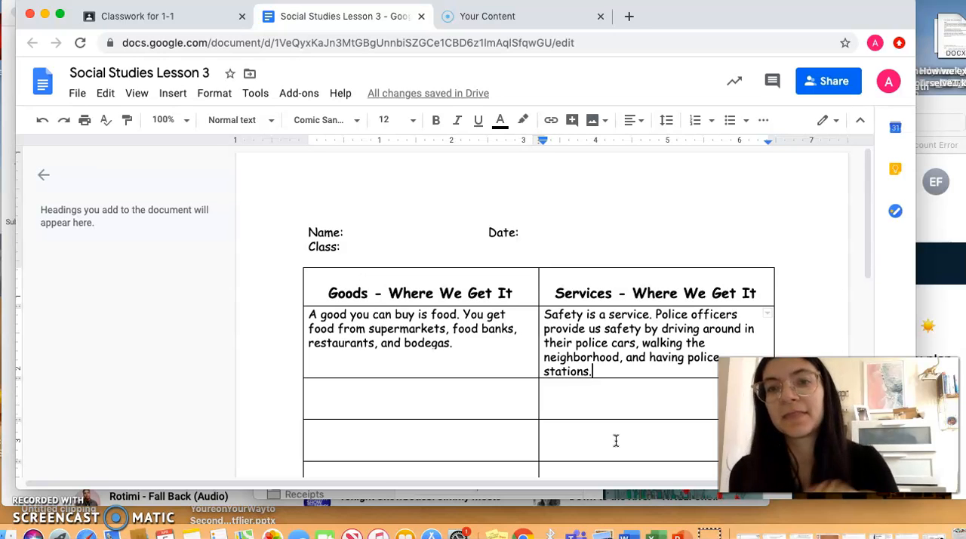
mouse_move(581, 438)
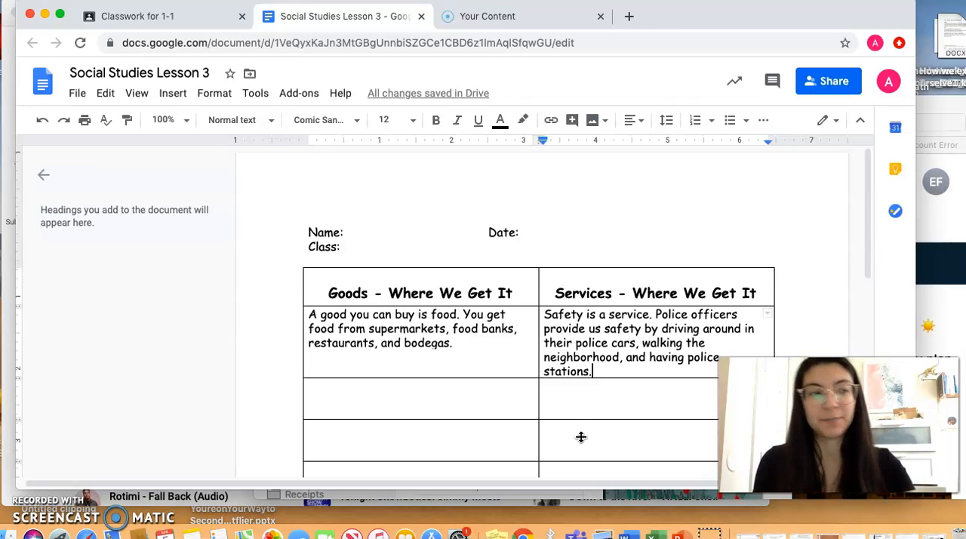
scroll("down", 3)
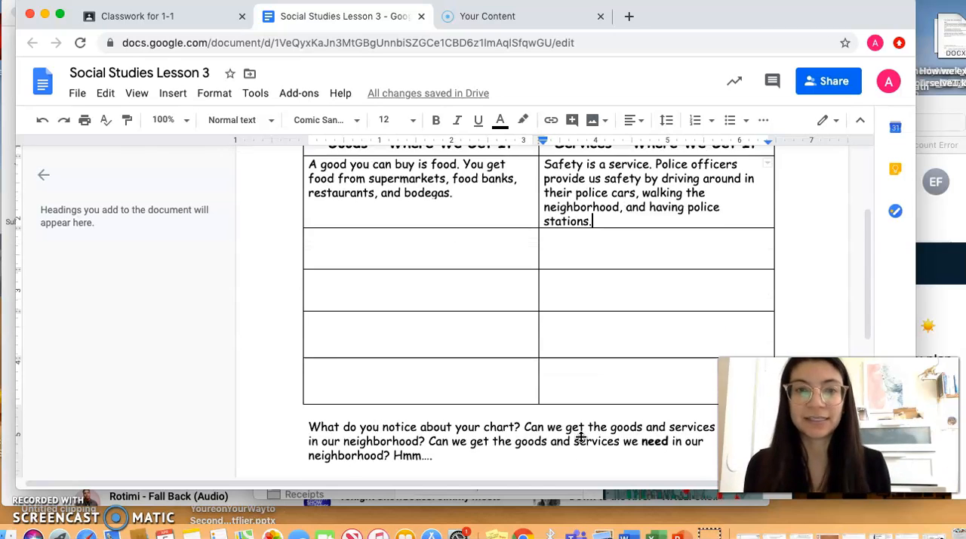
scroll("down", 3)
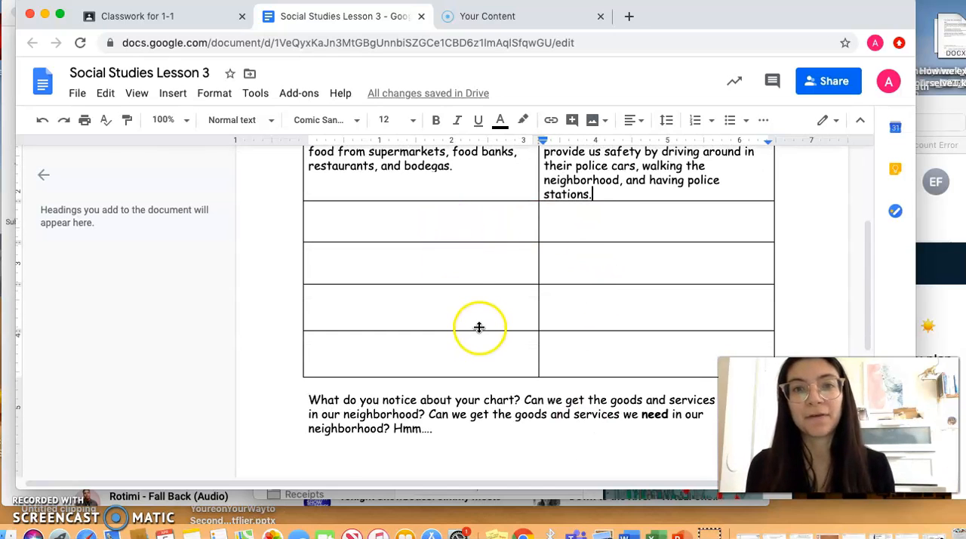
mouse_move(489, 395)
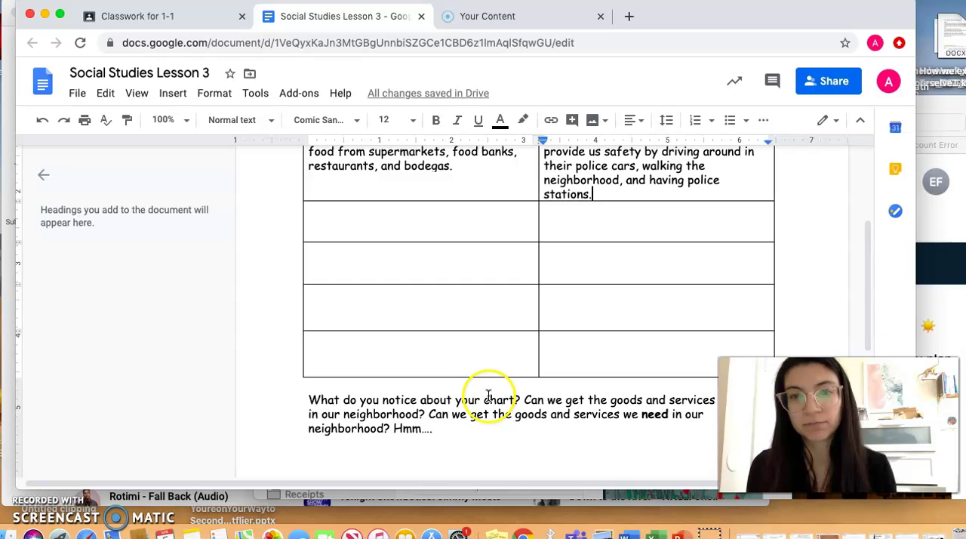
scroll("down", 3)
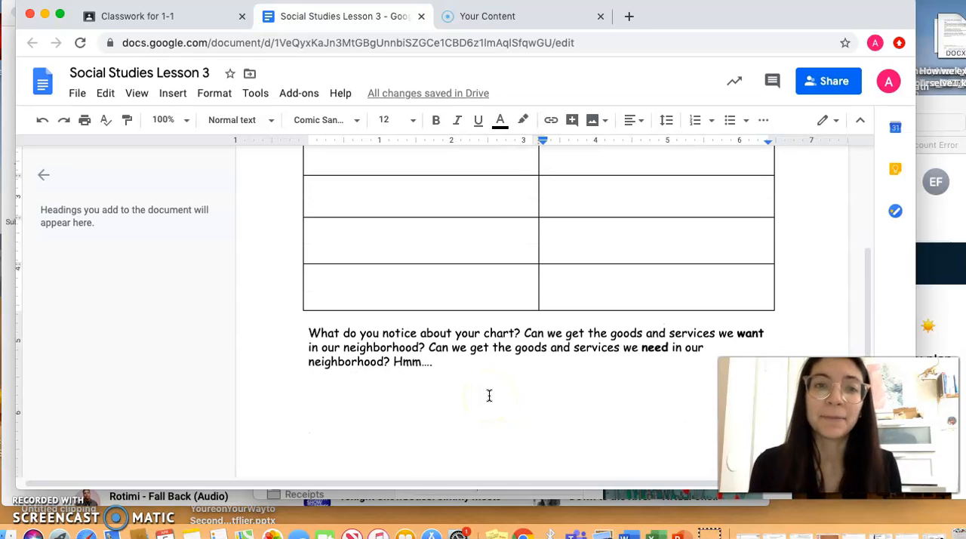